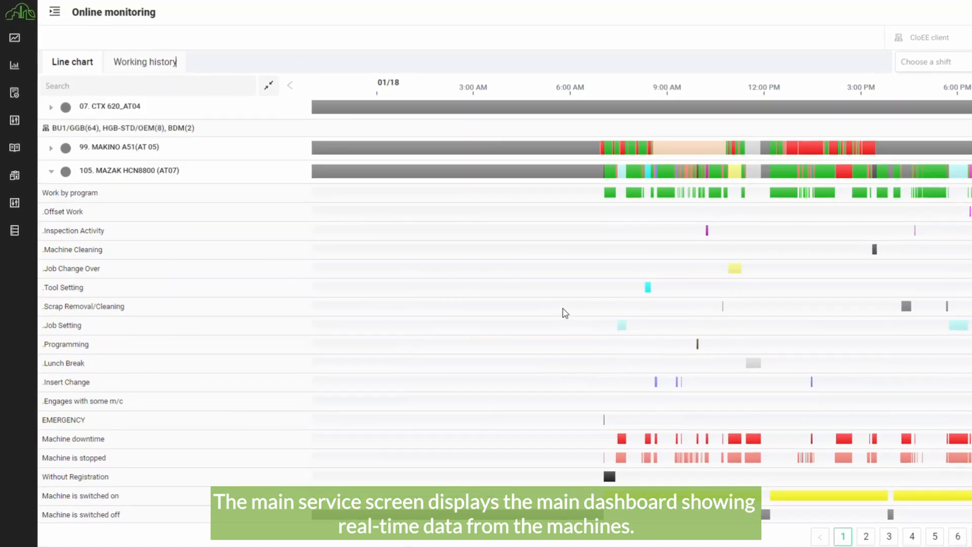
# Inspect a Job Setting interval's details on the online status timeline
pyautogui.click(50, 170)
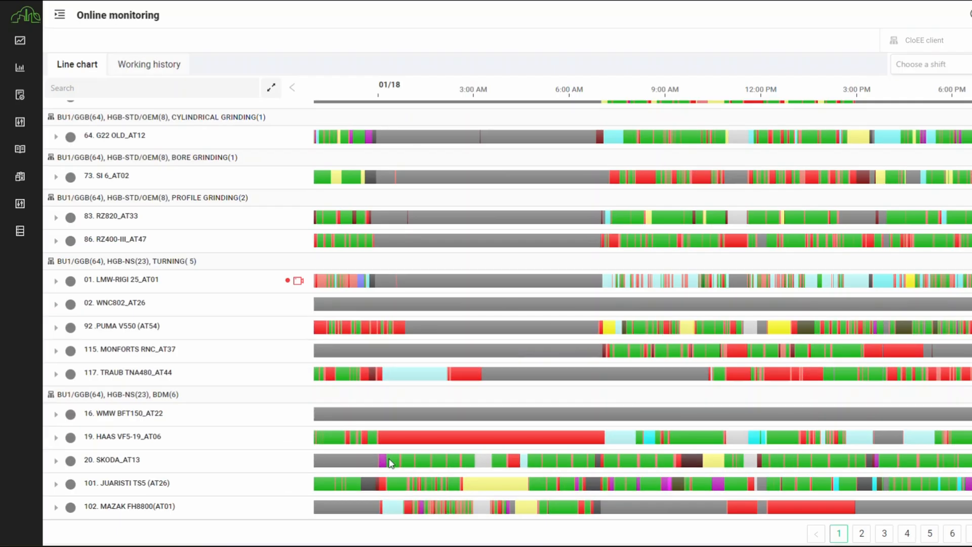
pyautogui.click(388, 460)
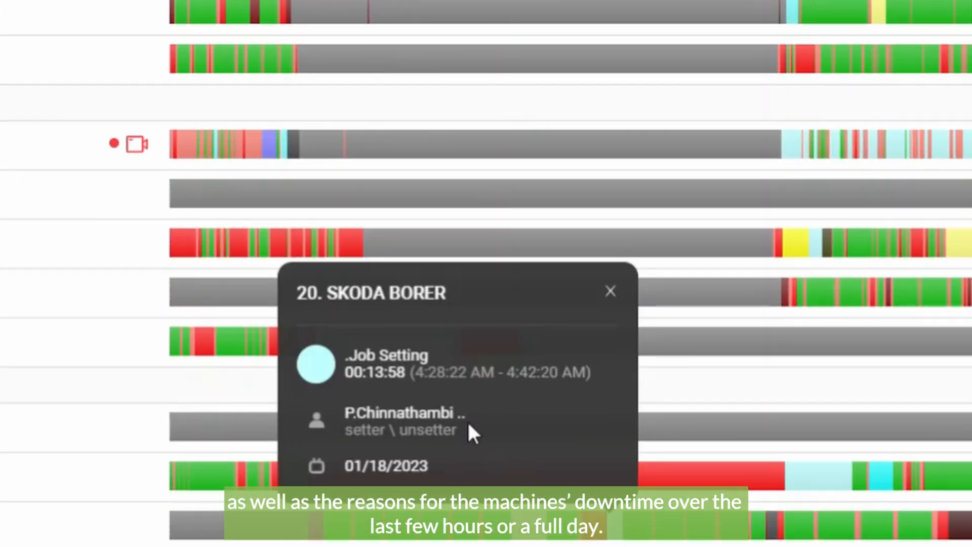
pyautogui.moveTo(774, 529)
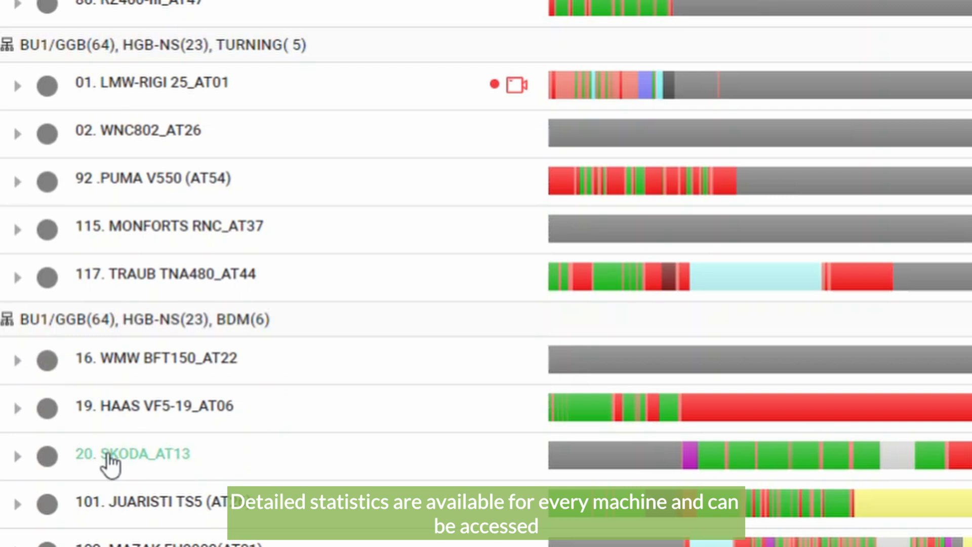
# Show the SKODA_AT13 machine's detail page with status rows expanded and the measured-parameters list shown
pyautogui.click(132, 454)
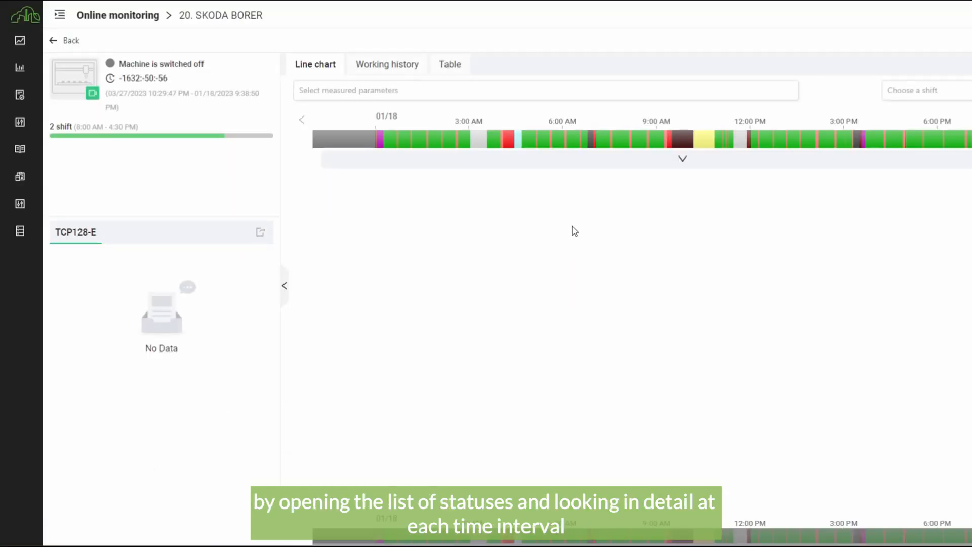
pyautogui.click(681, 159)
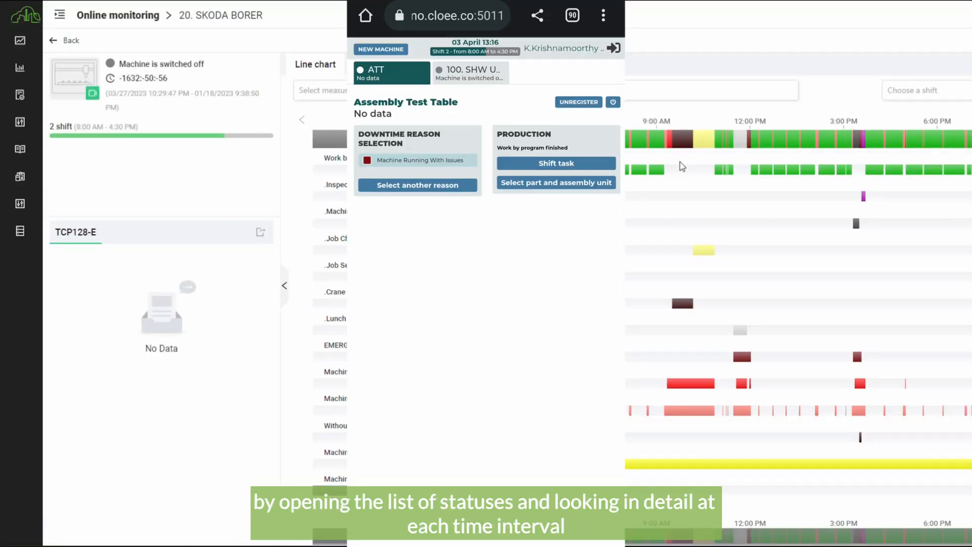
pyautogui.click(468, 73)
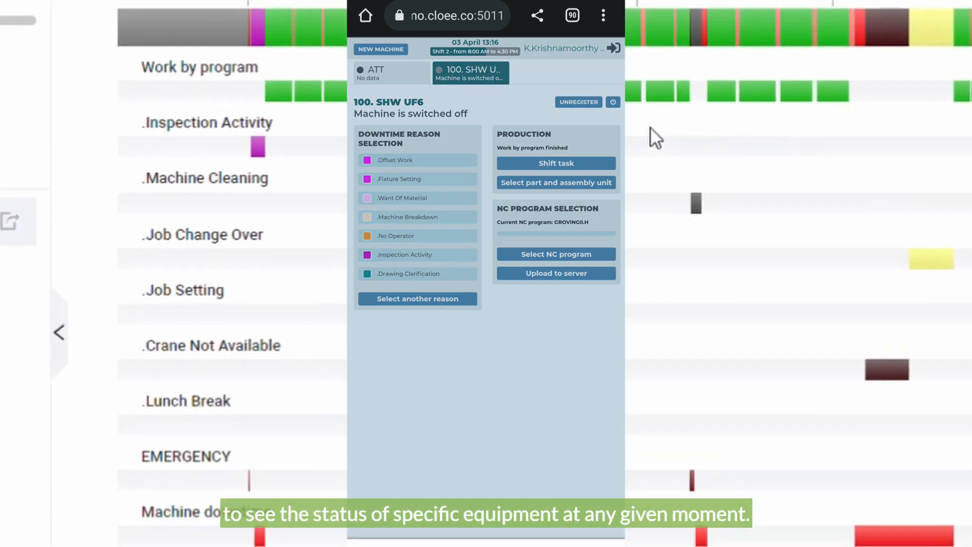
pyautogui.click(416, 160)
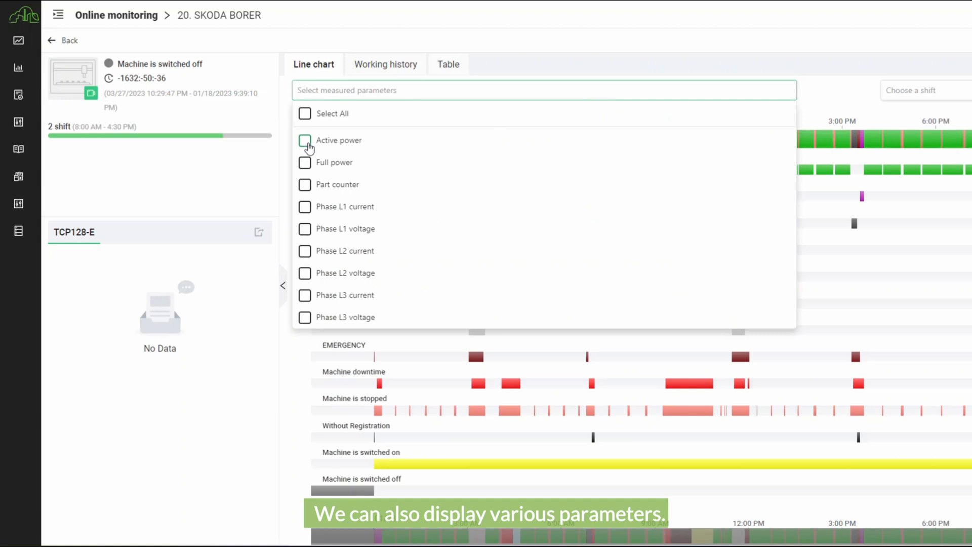
# Plot Active power and Full power as line charts under the status timeline
pyautogui.click(305, 140)
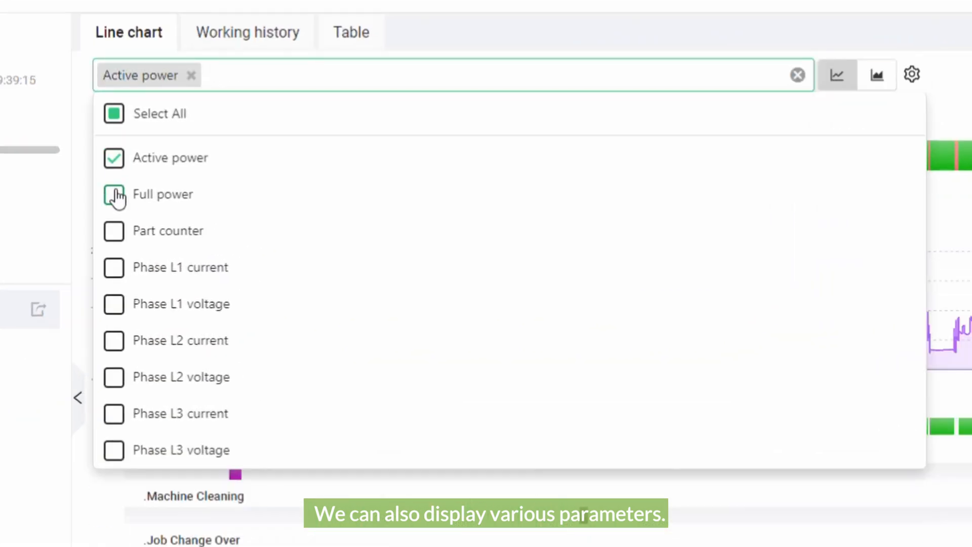
pyautogui.click(115, 195)
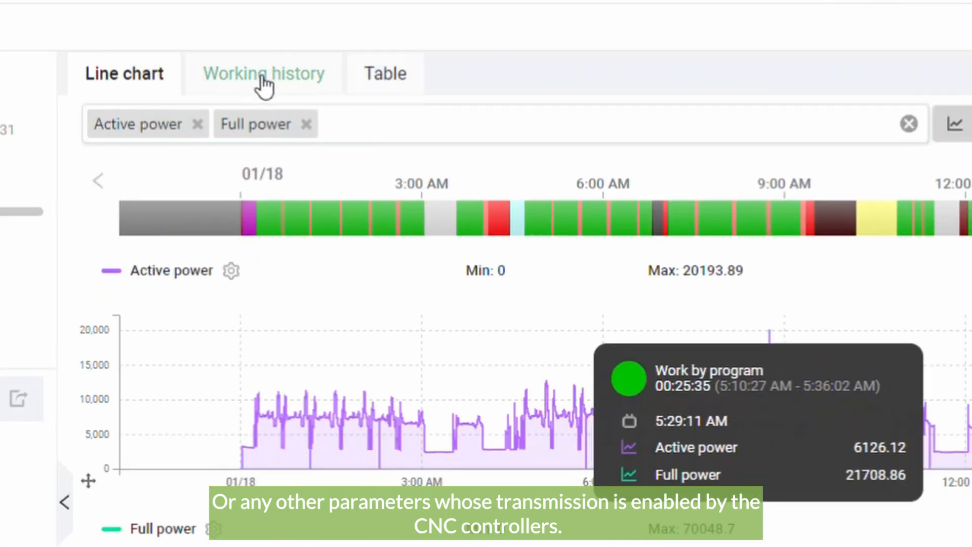
# Review the working history's time-per-status breakdown and per-interval status bars
pyautogui.click(263, 73)
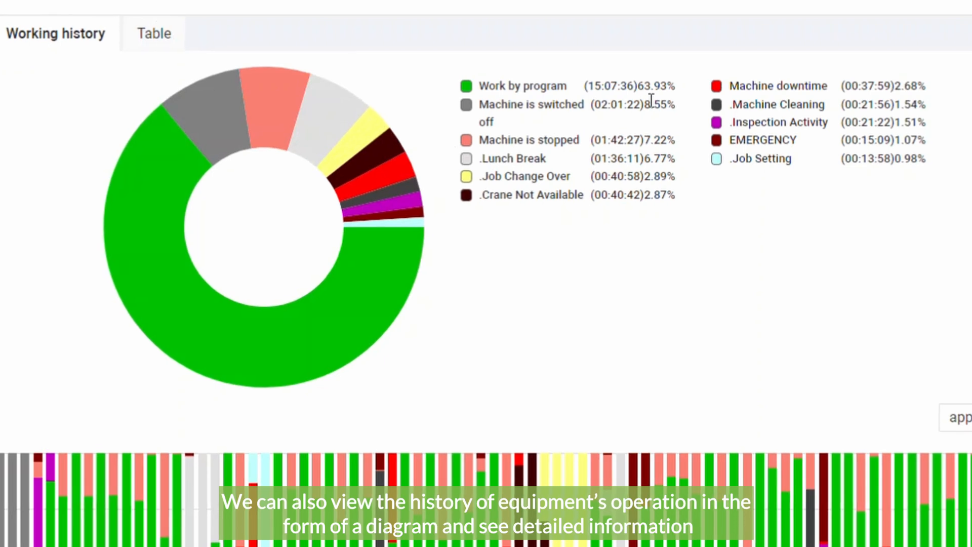
pyautogui.scroll(-3)
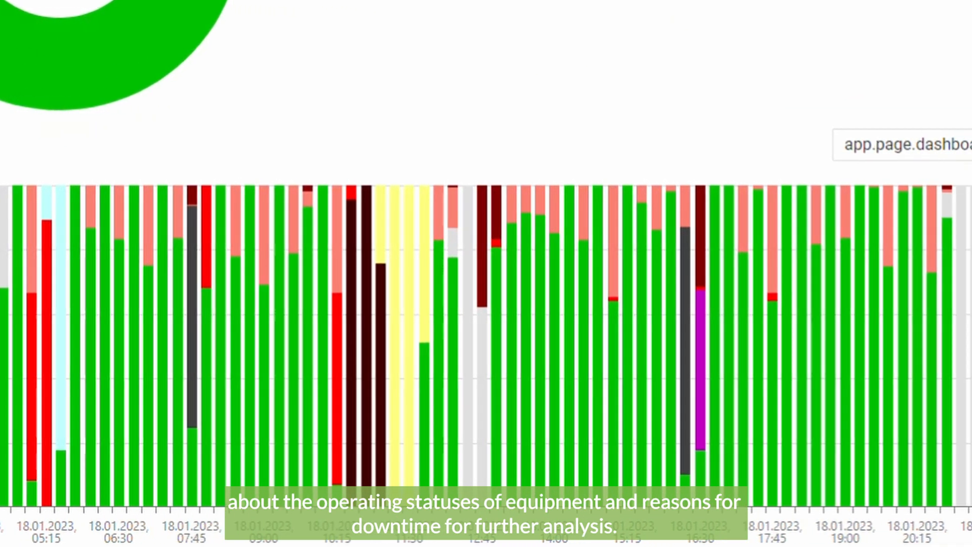
pyautogui.click(330, 48)
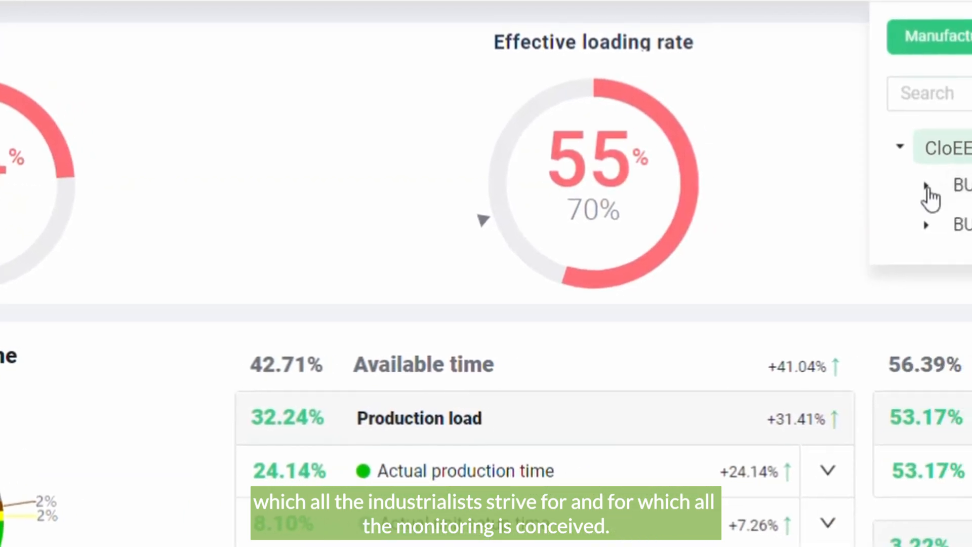
# Expand a business unit in the plant tree and review the KPI gauges and machine table
pyautogui.click(929, 184)
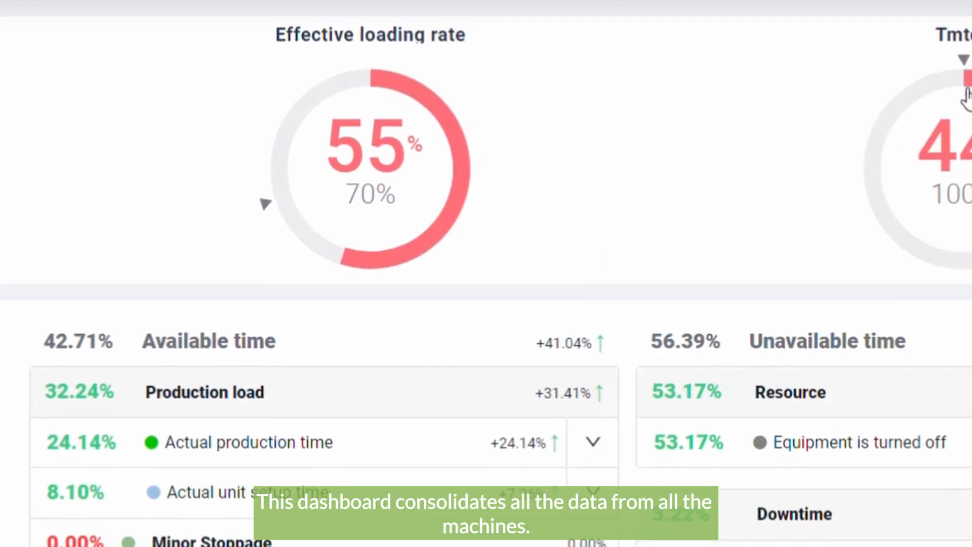
pyautogui.scroll(-3)
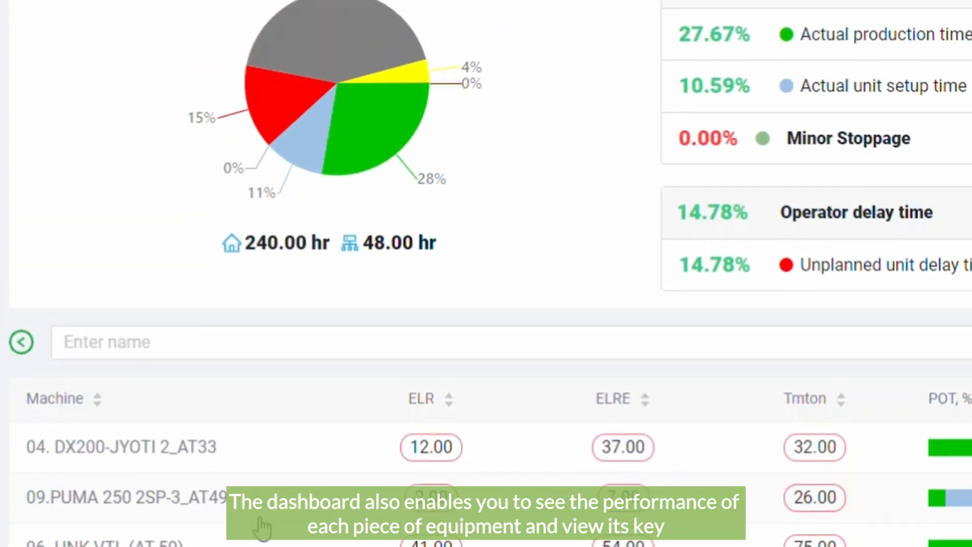
pyautogui.scroll(3)
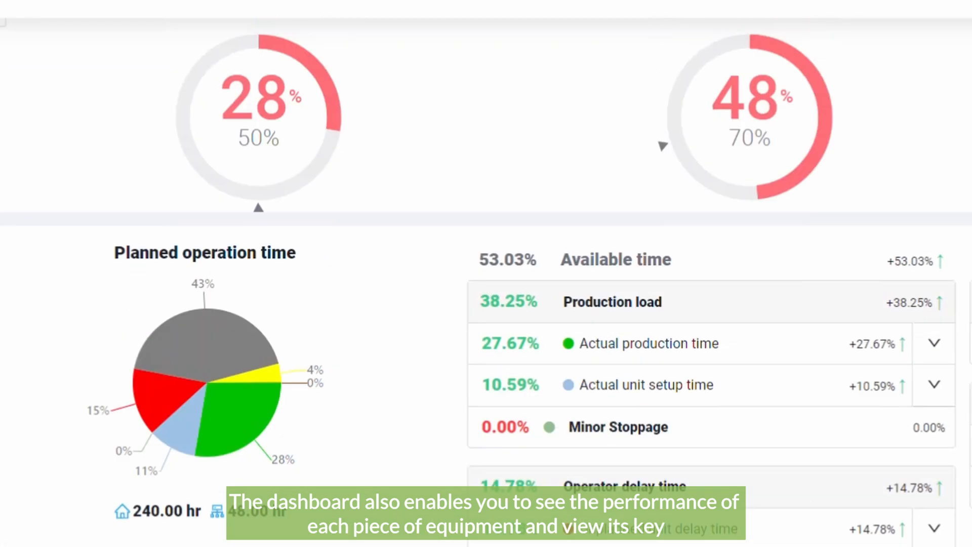
pyautogui.scroll(3)
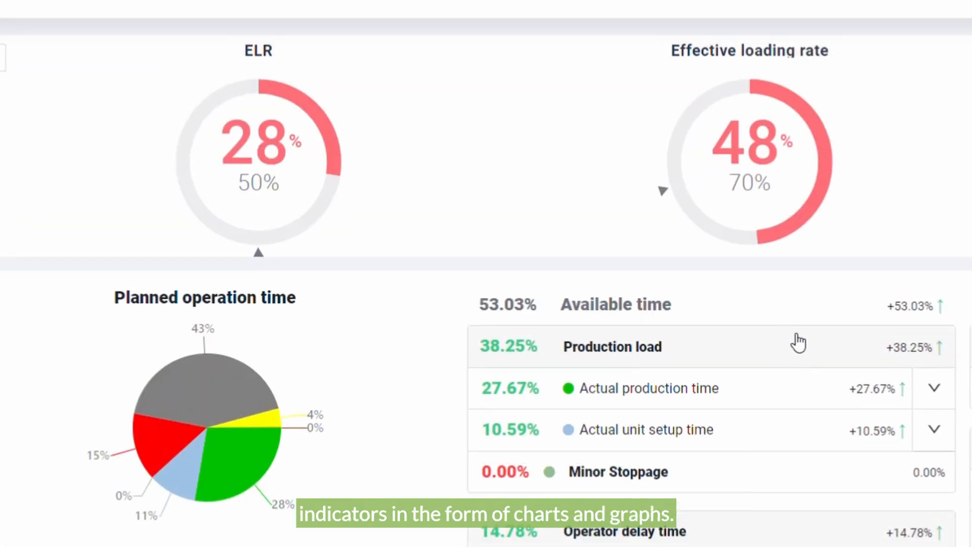
pyautogui.moveTo(359, 355)
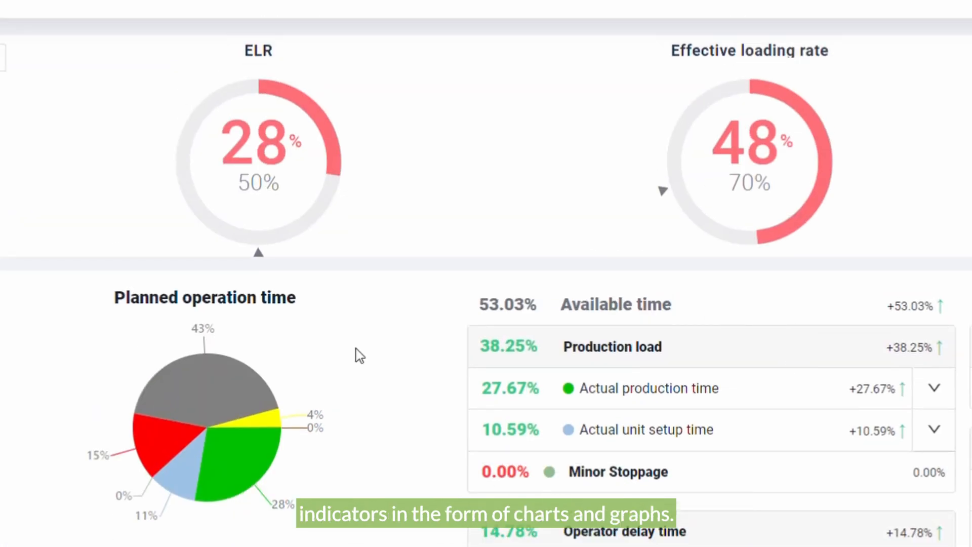